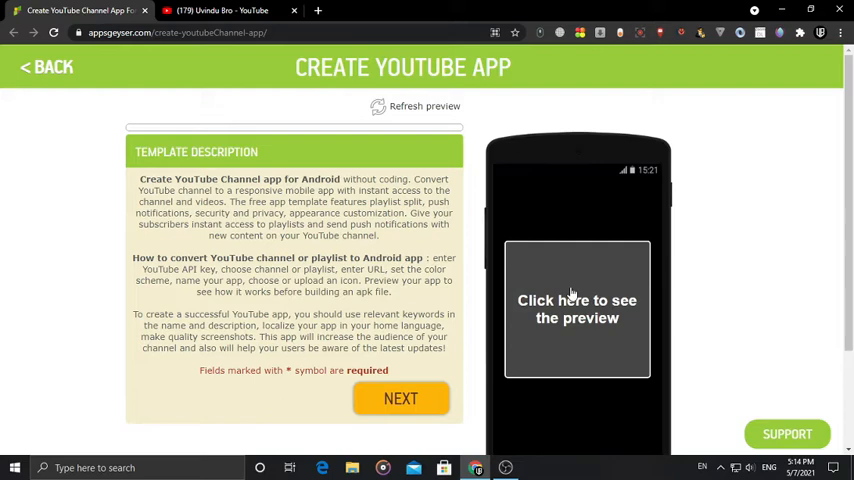
- Move past the YouTube template description to the empty API key and channel URL fields
scroll(down, 3)
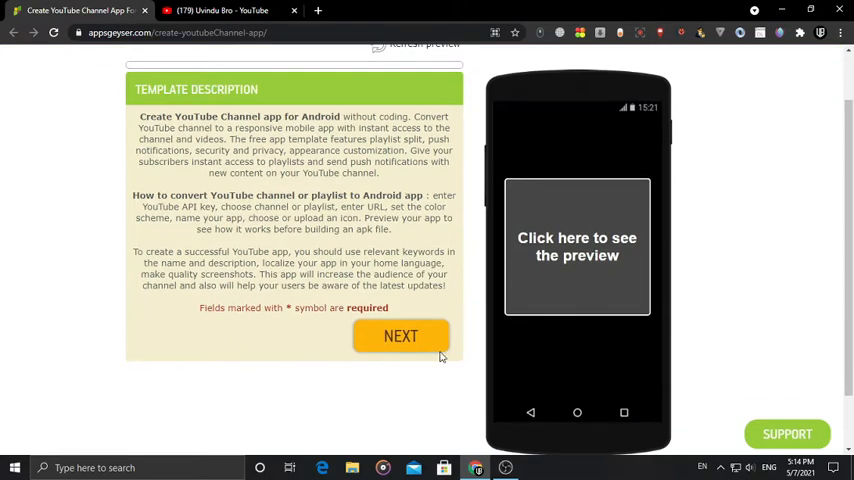
click(400, 335)
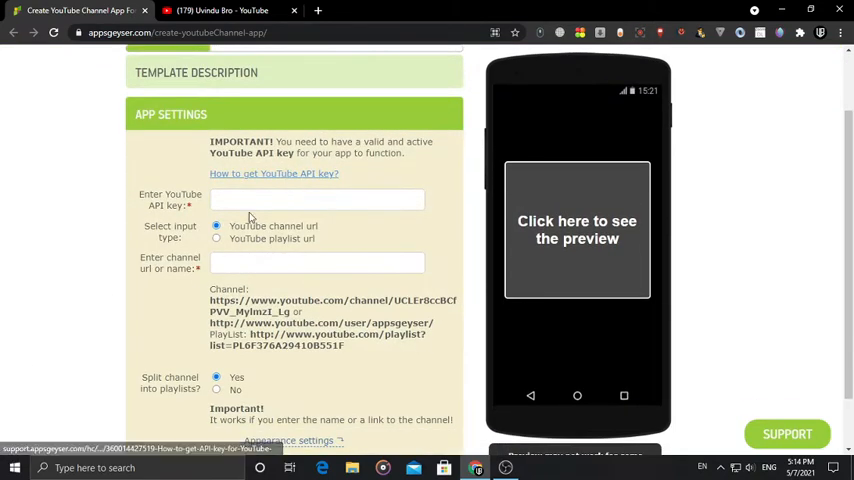
click(317, 200)
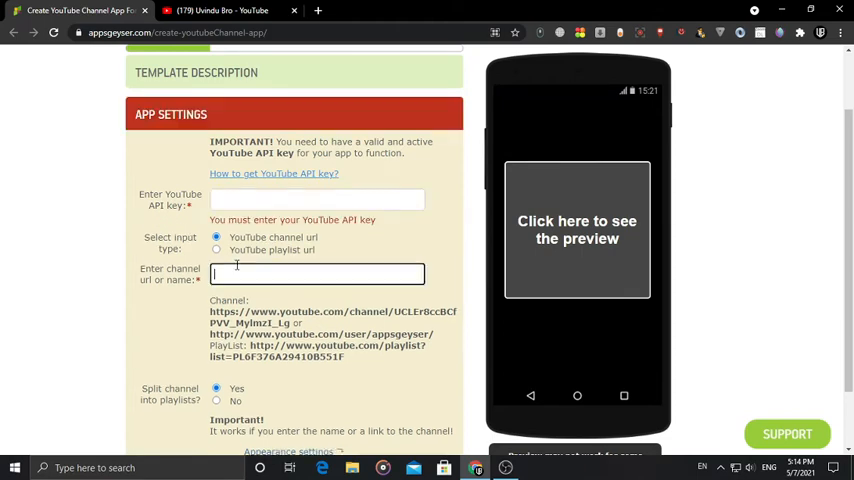
click(316, 200)
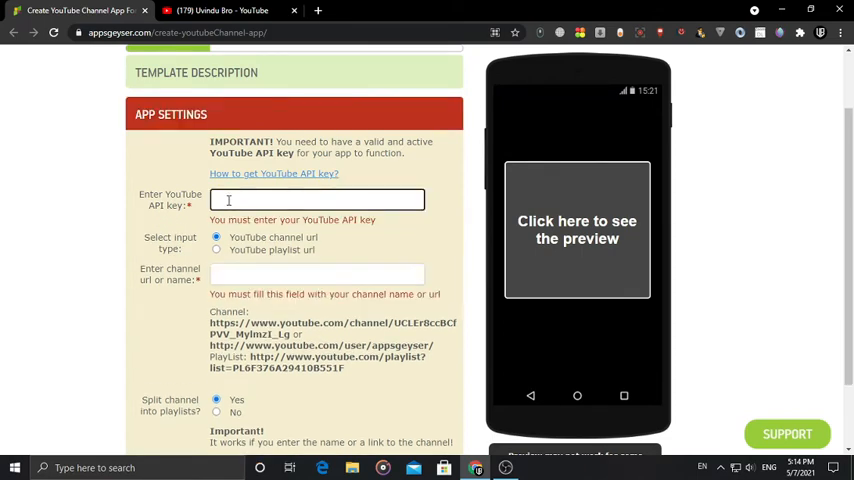
click(317, 200)
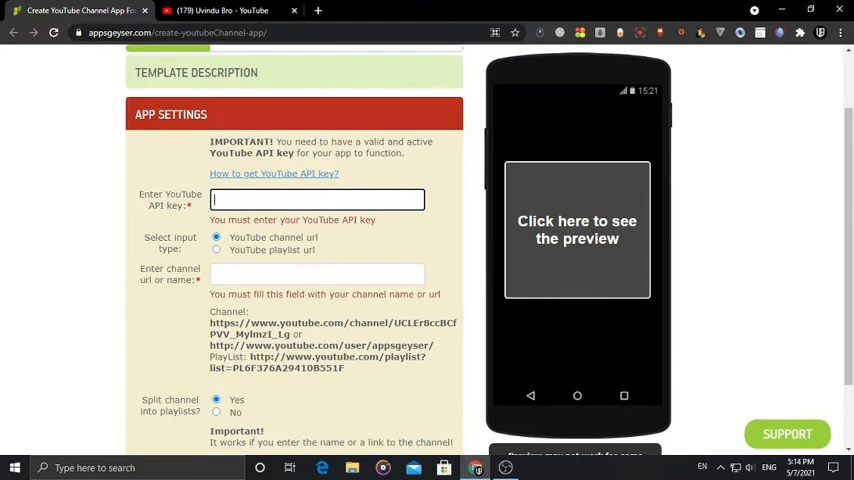
- Copy the channel page's URL from YouTube's address bar and return to AppsGeyser
click(230, 7)
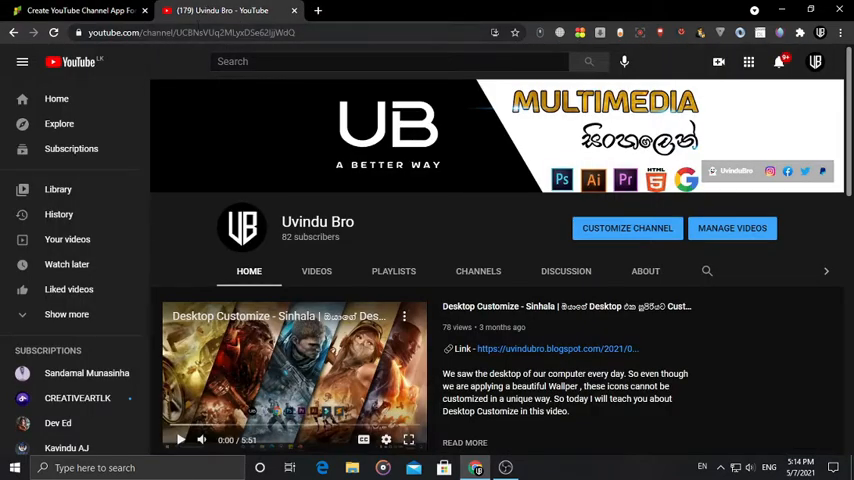
click(200, 33)
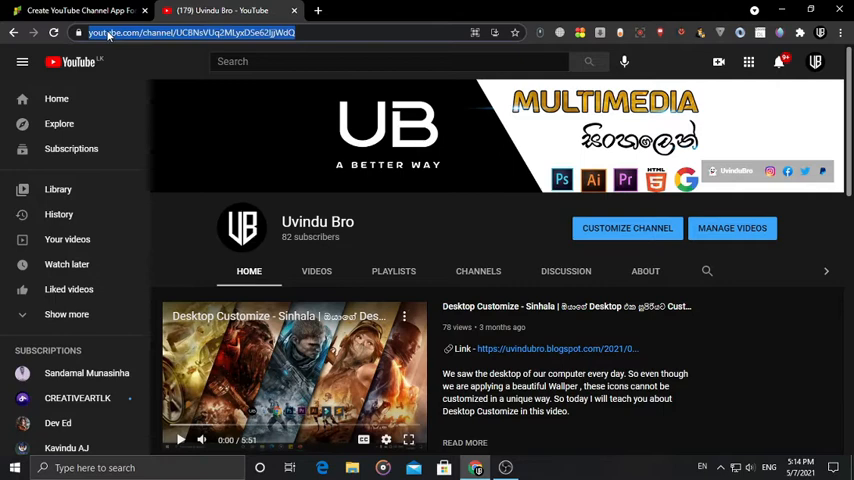
click(200, 33)
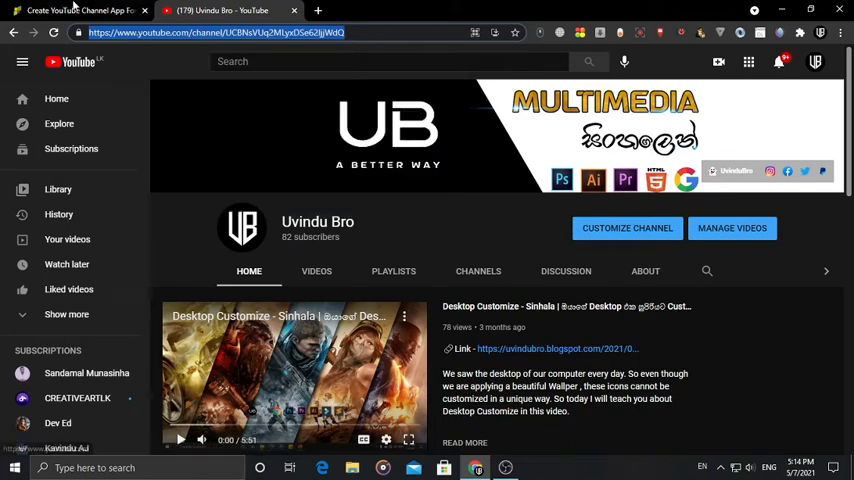
click(80, 16)
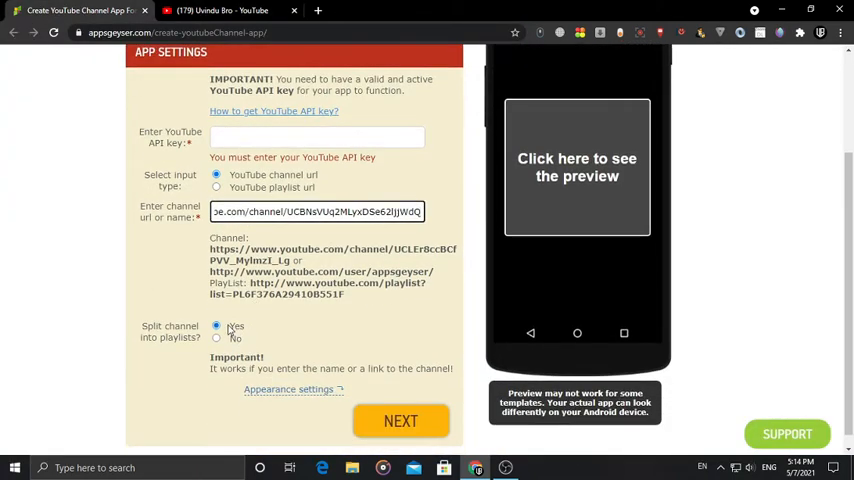
- Set Split channel into playlists to No and reveal the Appearance colour options
scroll(down, 3)
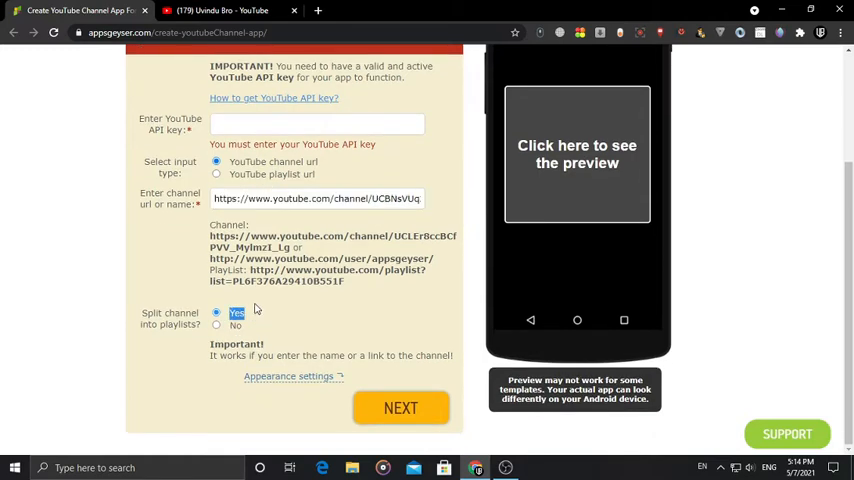
click(216, 325)
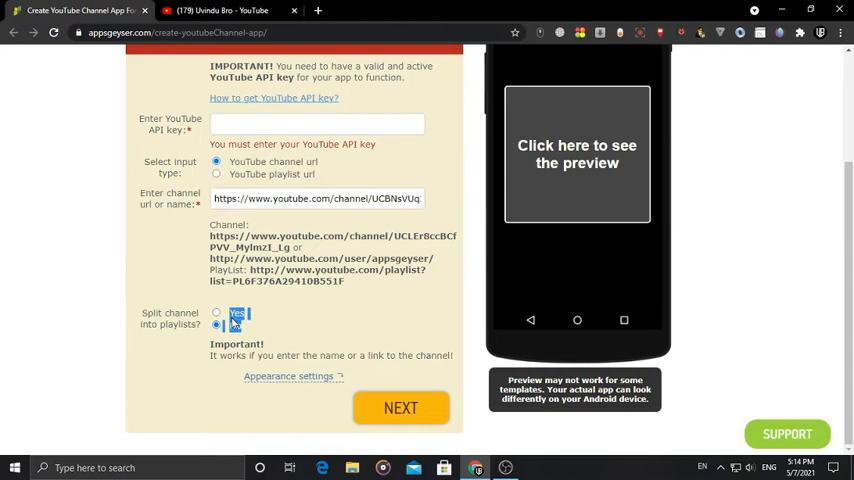
click(216, 325)
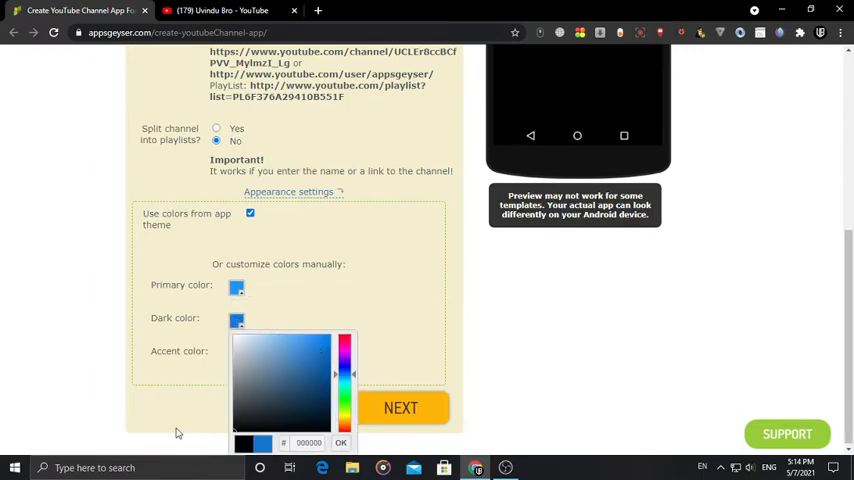
- Set the primary, dark and accent colours to black
click(236, 287)
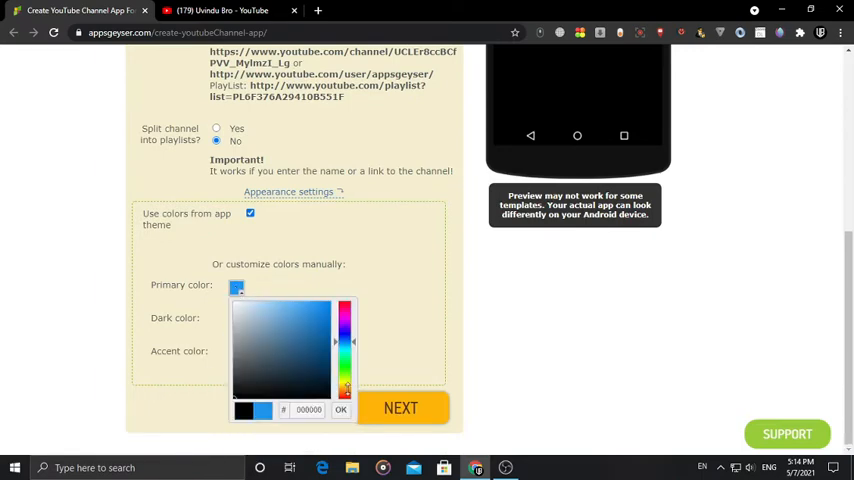
click(341, 410)
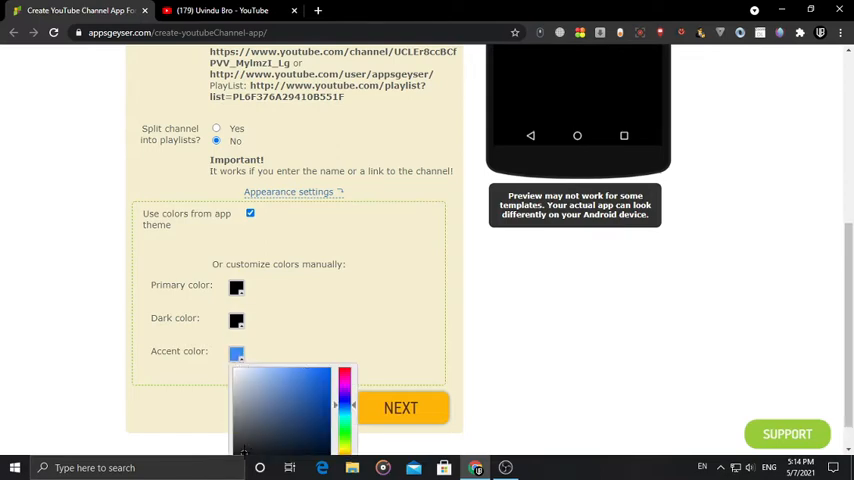
click(280, 310)
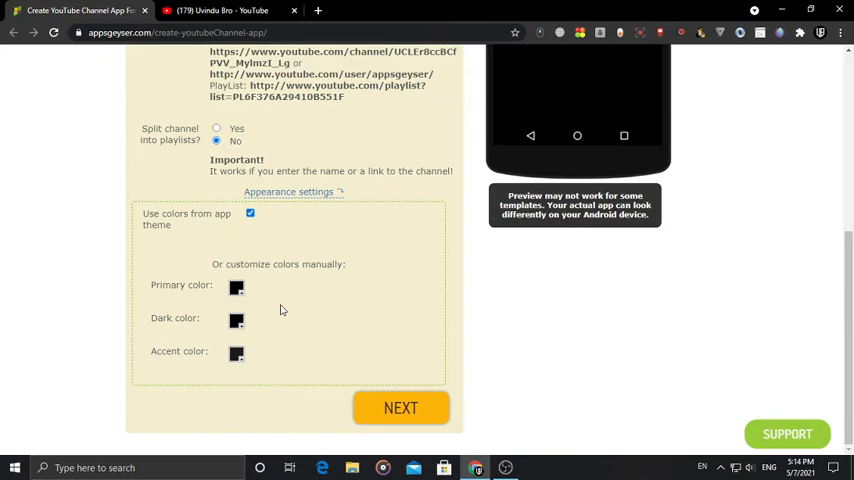
click(250, 213)
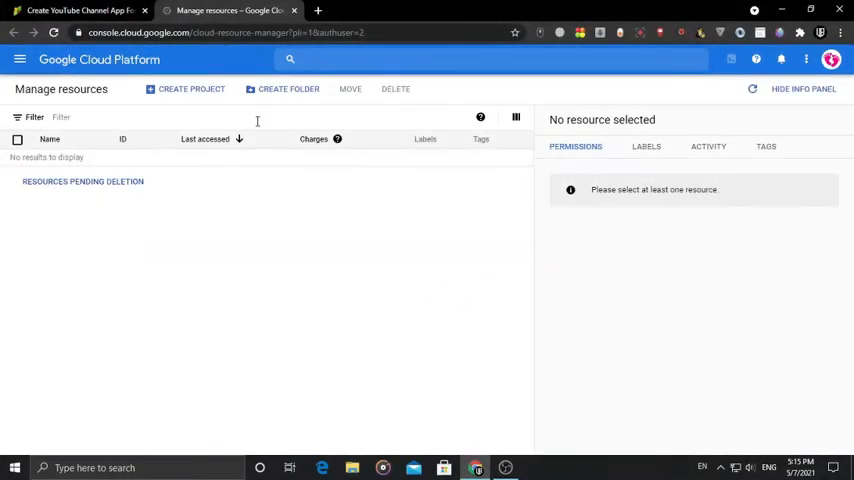
- Accept the Terms of Service, opt into email updates, and agree and continue
click(191, 89)
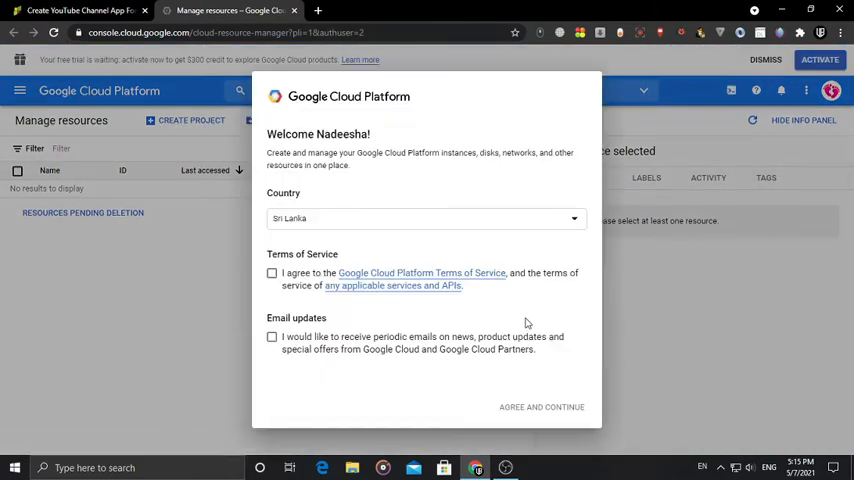
click(425, 218)
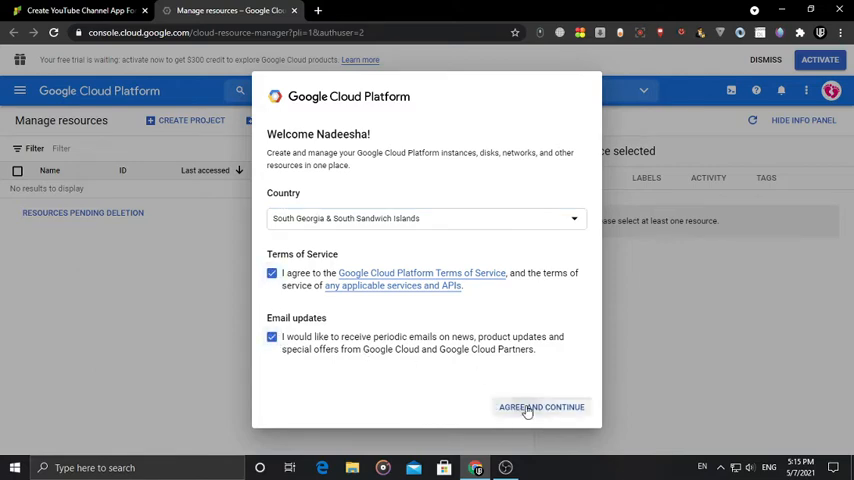
click(542, 406)
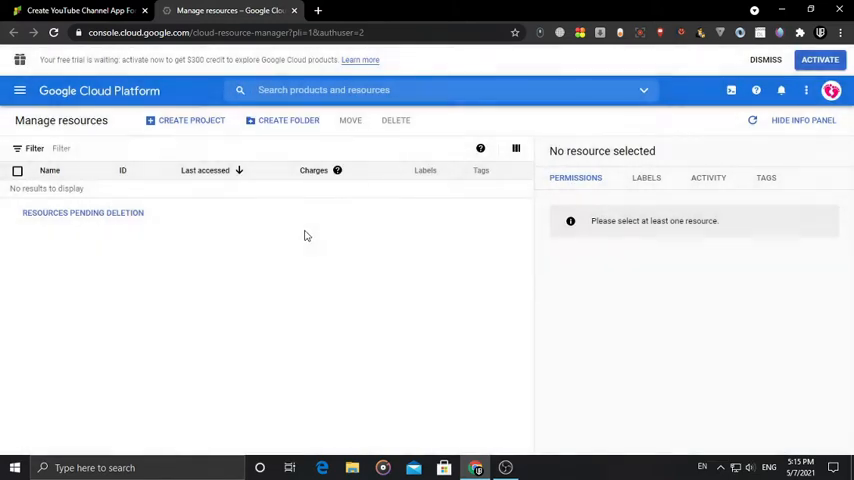
mouse_move(191, 125)
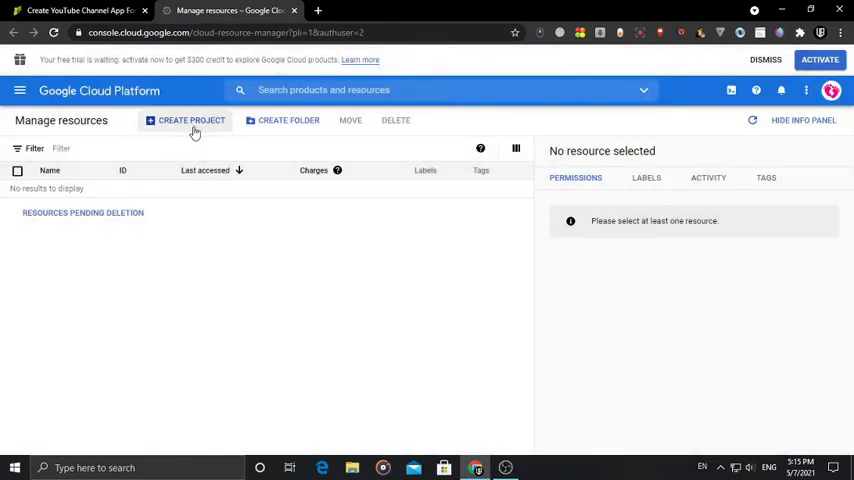
mouse_move(184, 125)
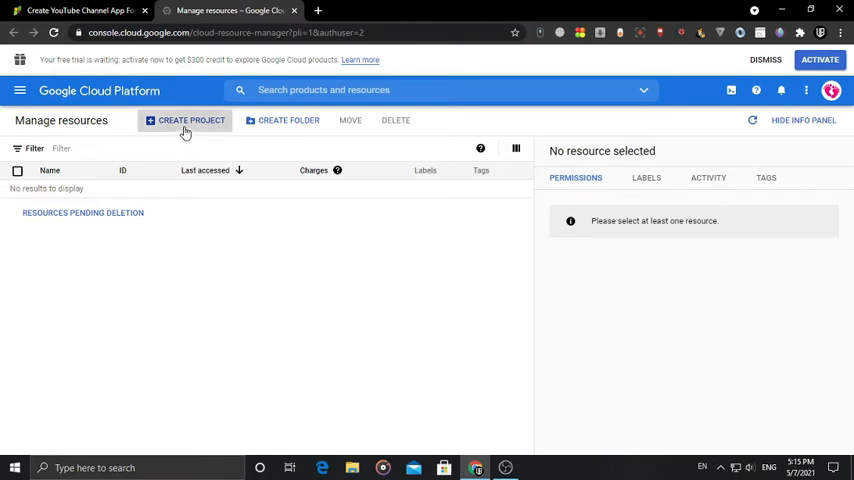
- Create a new Cloud project named 'YouTube API'
click(190, 120)
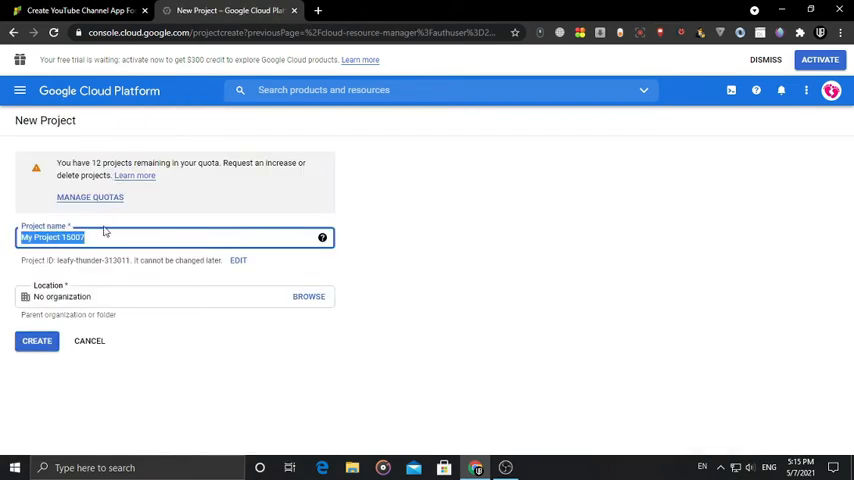
text(Y)
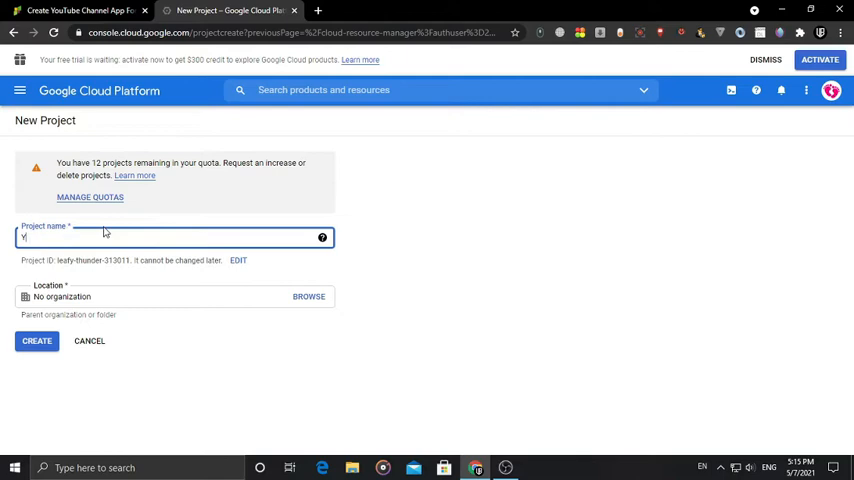
text(YouTube)
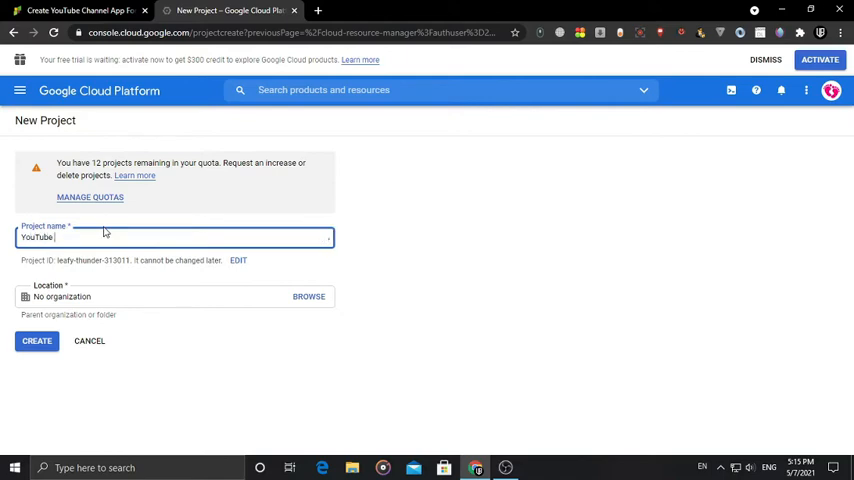
text(API)
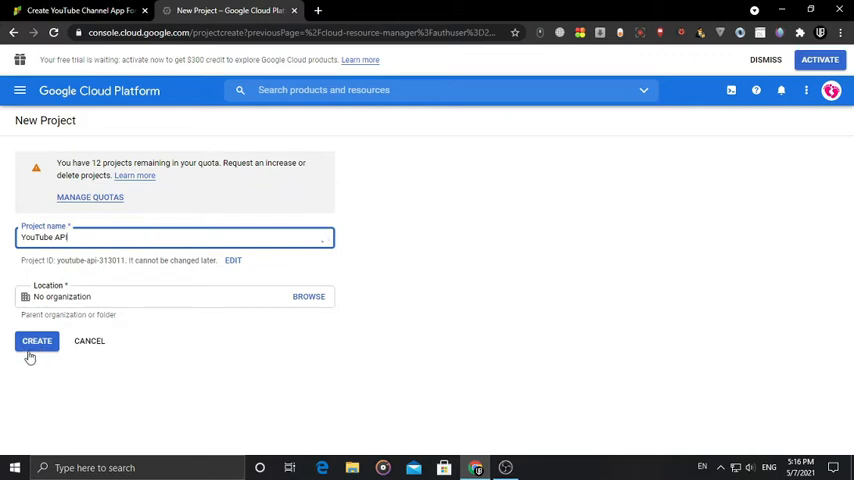
click(34, 341)
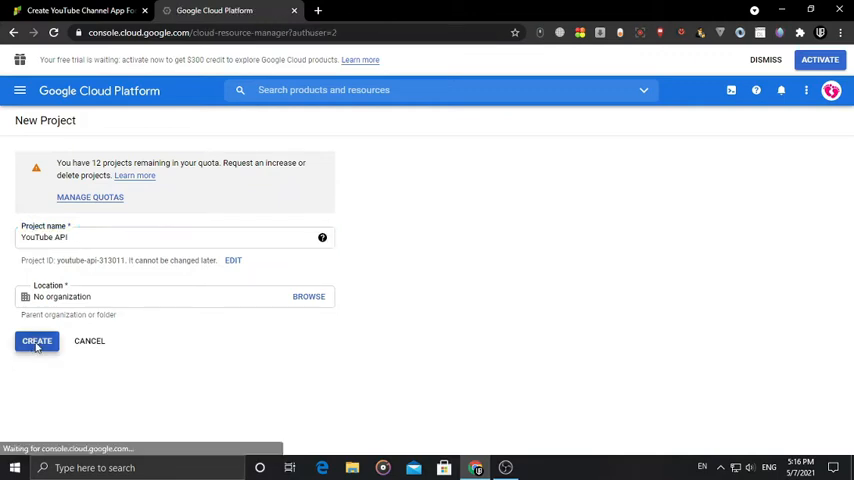
click(36, 341)
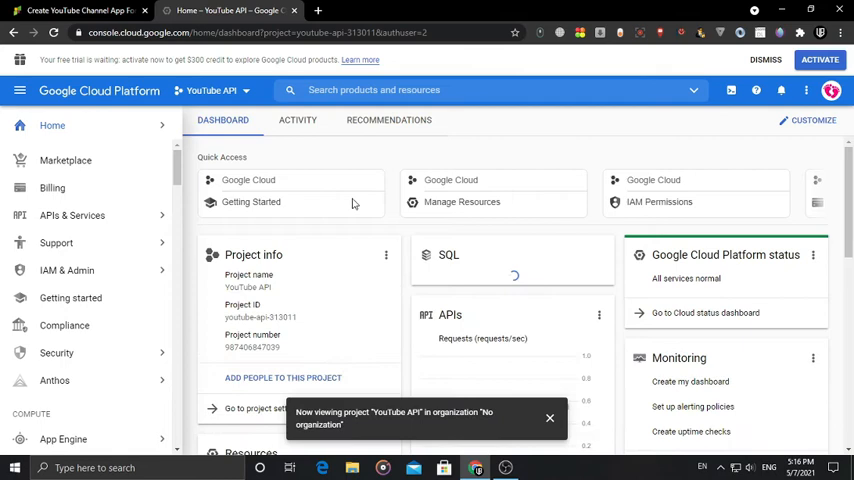
mouse_move(382, 250)
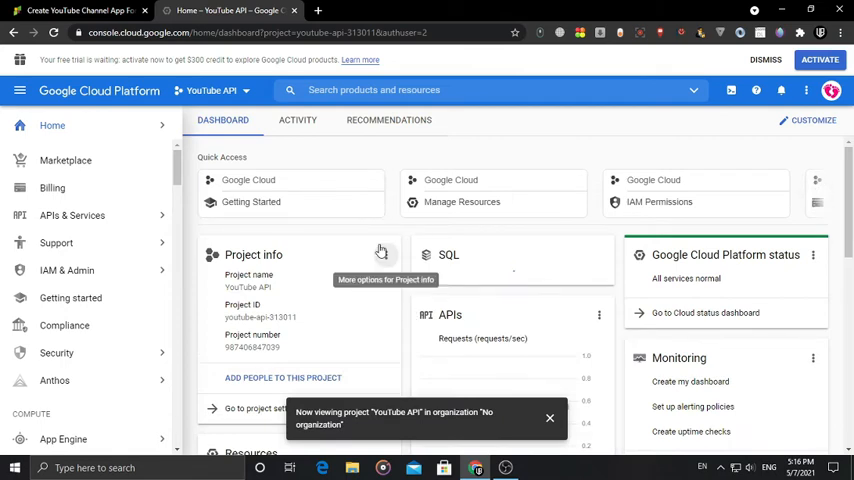
- Go to APIs & Services from the navigation menu, then to its Library
scroll(down, 3)
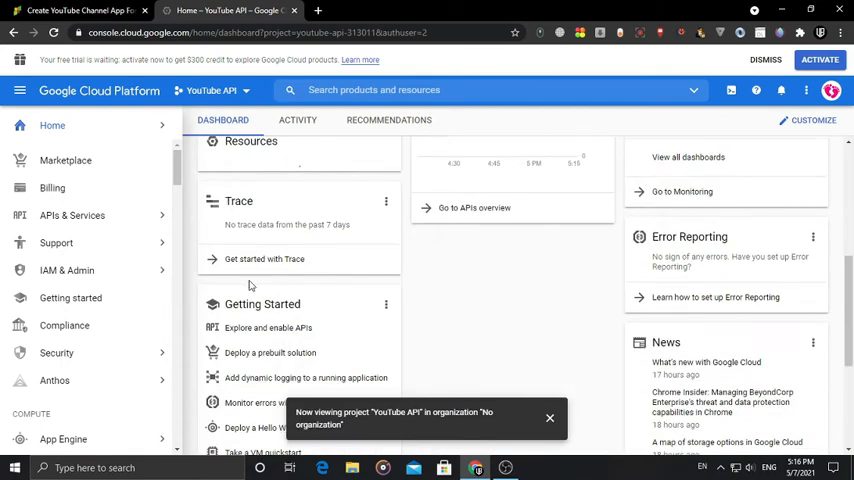
click(72, 215)
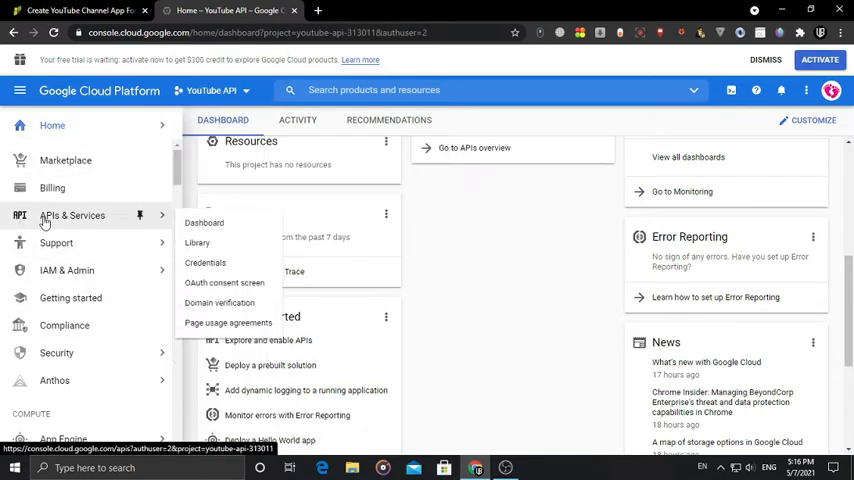
mouse_move(89, 220)
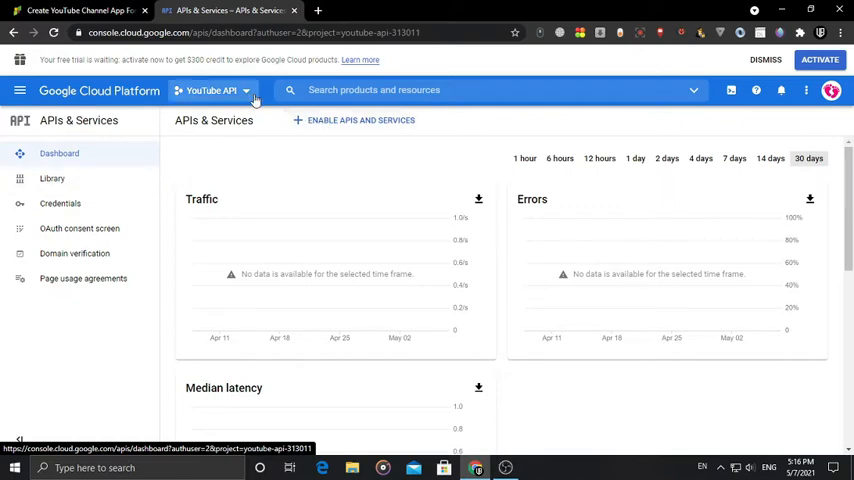
click(51, 178)
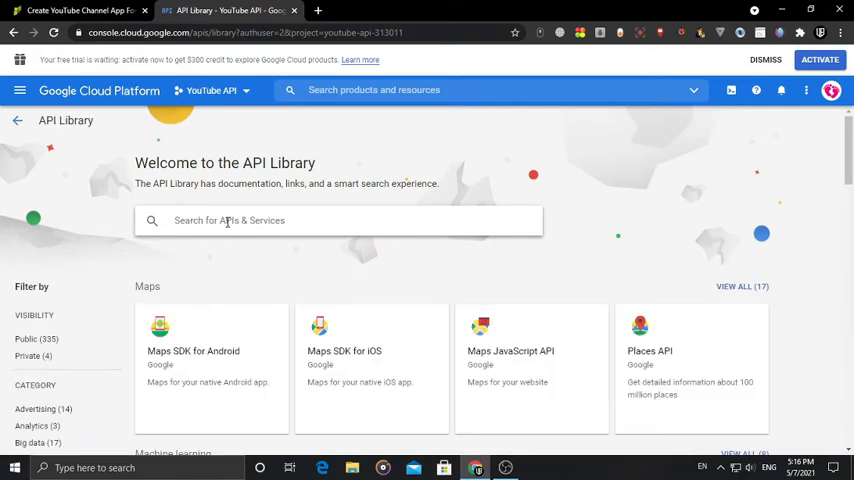
- Search the API Library for 'You' and open the YouTube Data API v3 result
text(Y)
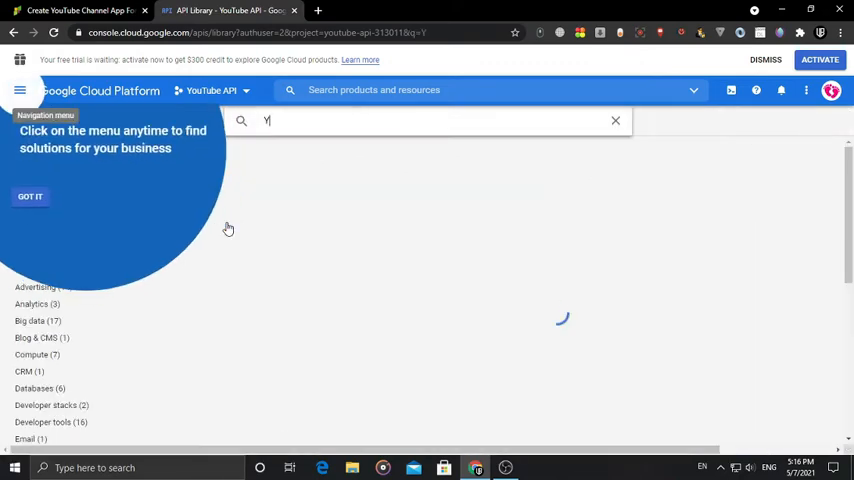
text(ou)
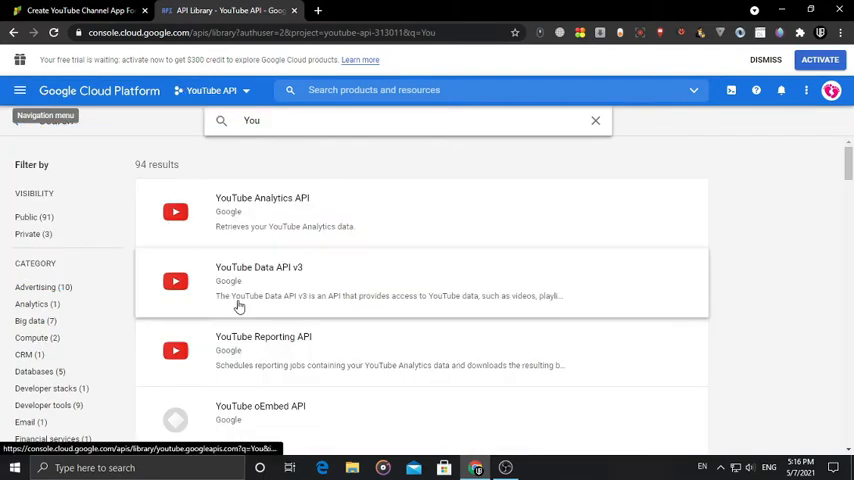
scroll(down, 3)
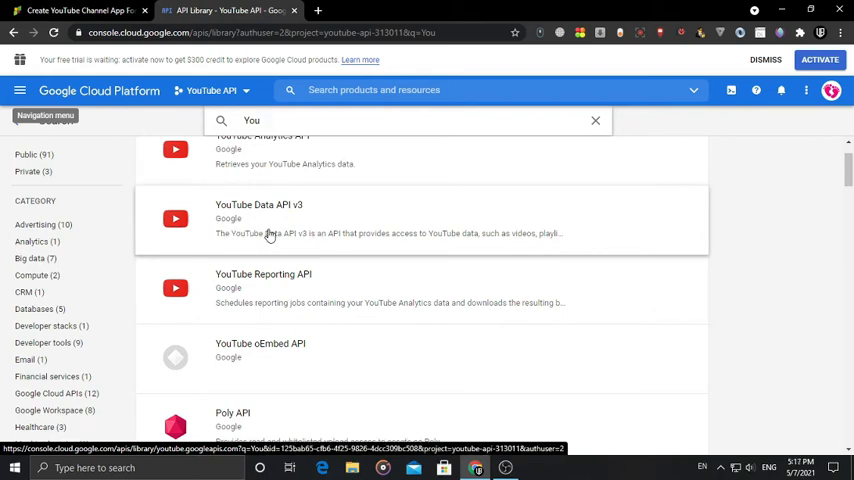
click(258, 205)
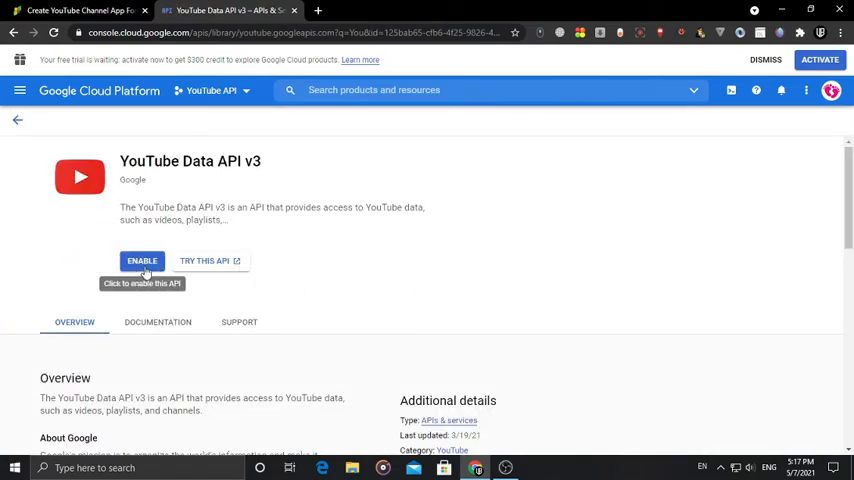
- Enable YouTube Data API v3 from its library page
click(141, 261)
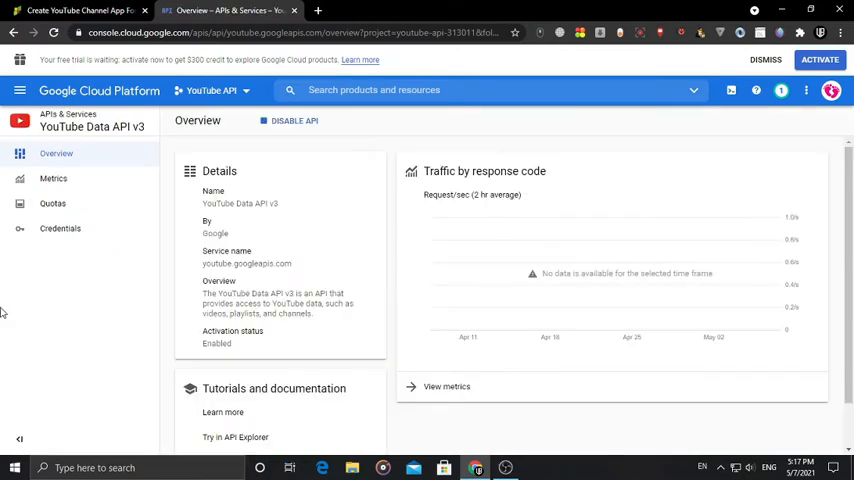
scroll(down, 3)
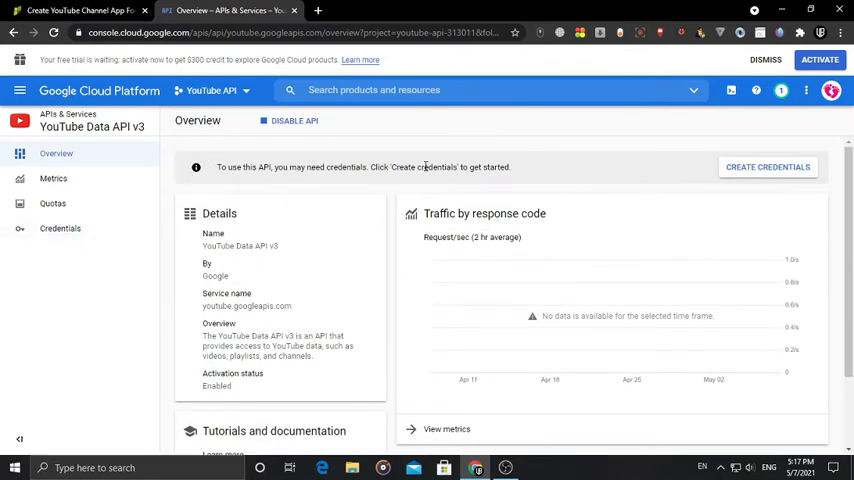
mouse_move(745, 175)
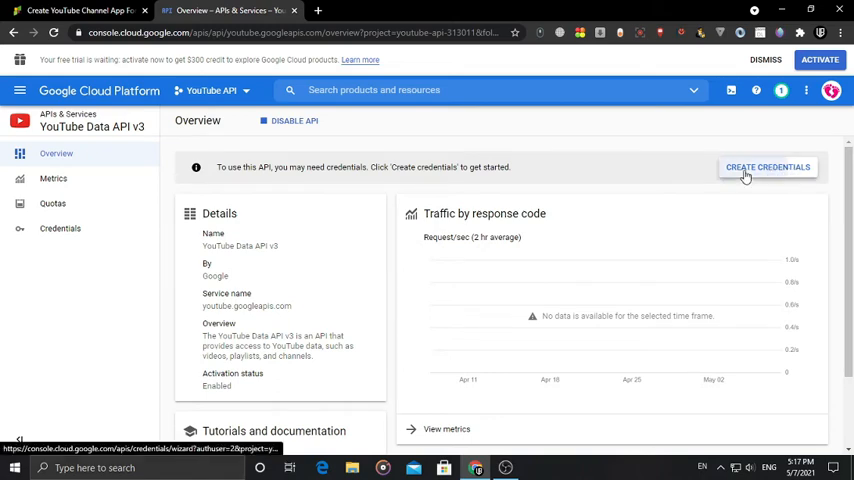
- Create Public data credentials for YouTube Data API v3 to generate an API key
click(768, 167)
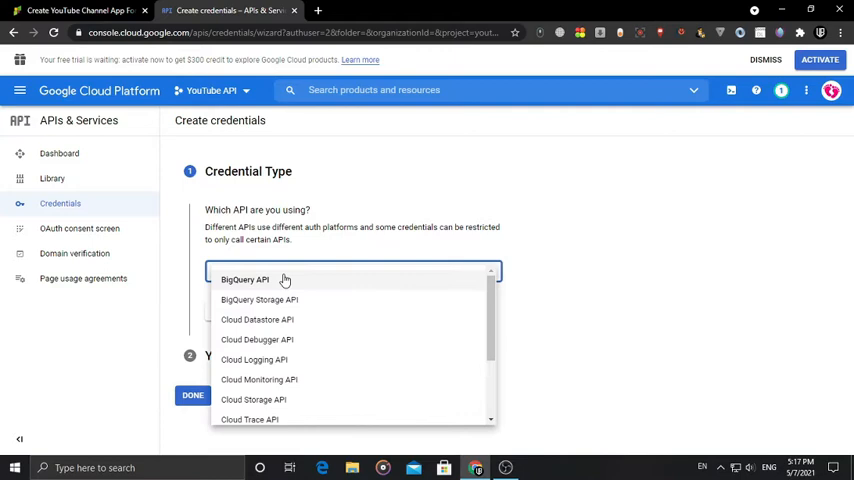
scroll(down, 3)
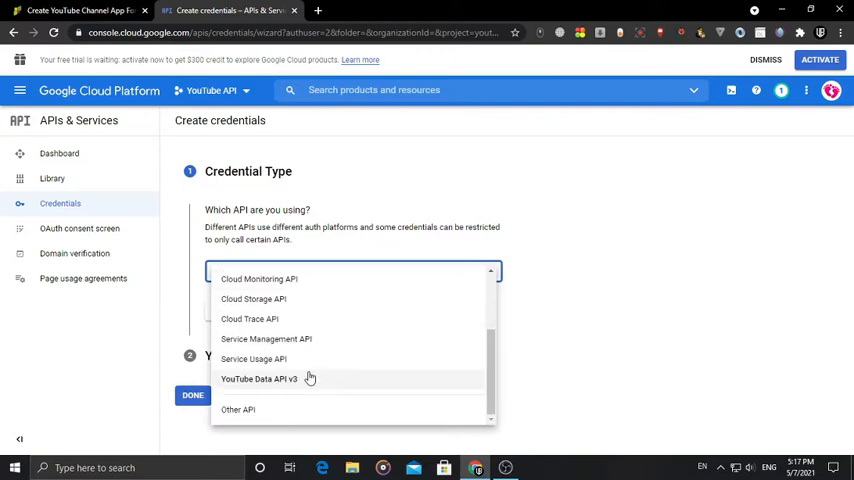
mouse_move(311, 379)
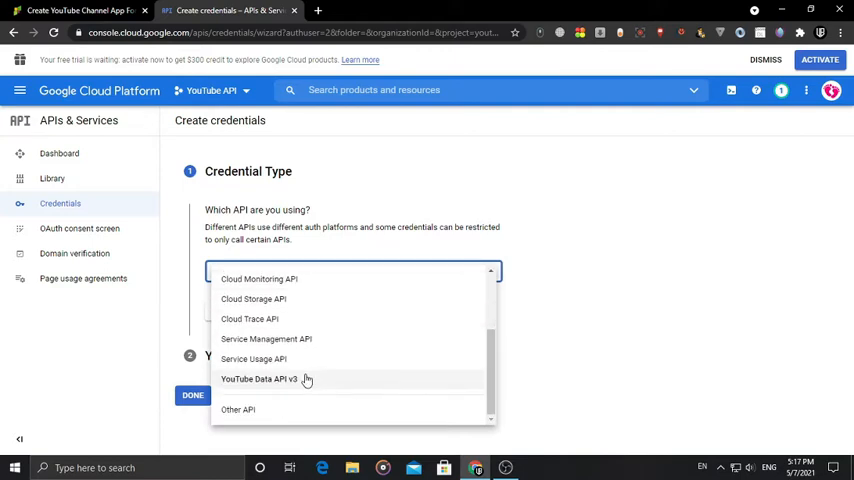
click(266, 379)
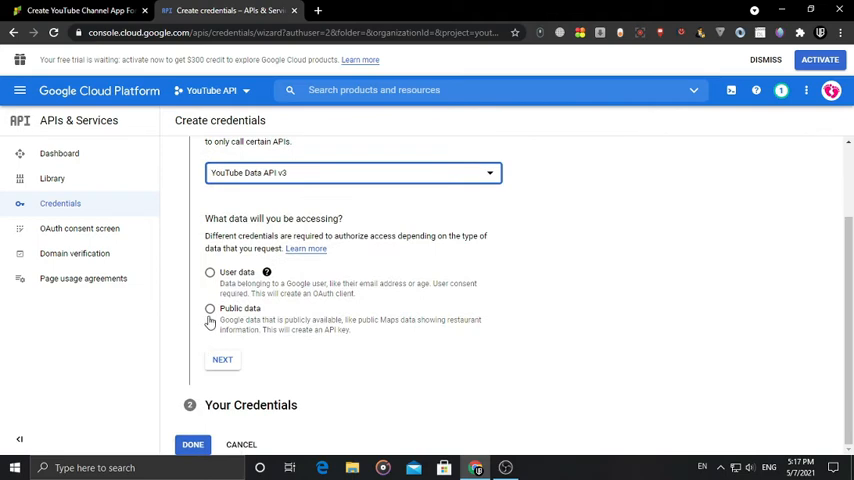
click(210, 308)
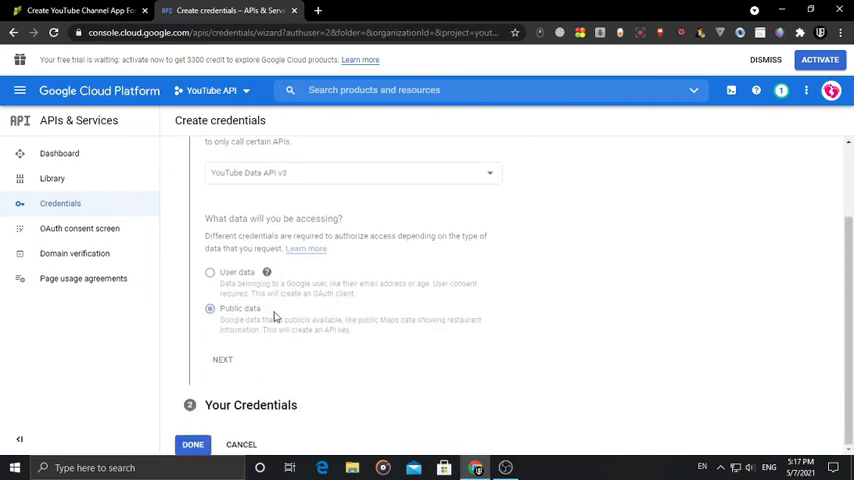
click(222, 359)
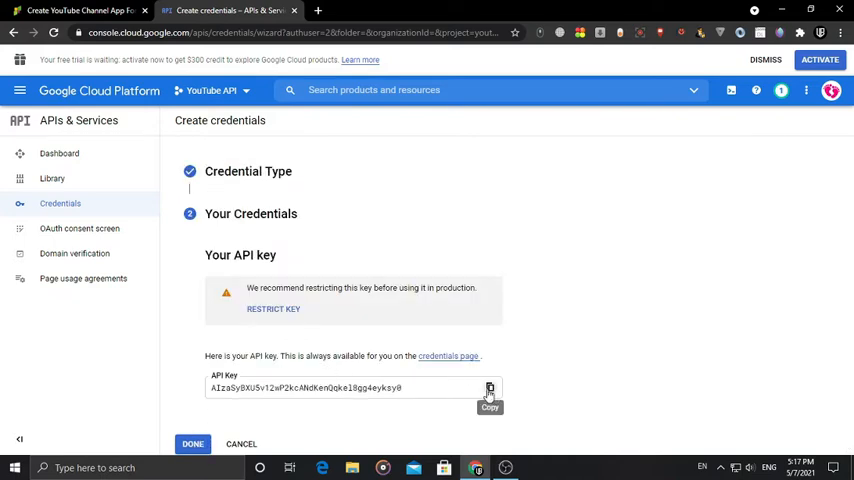
- Copy the new API key, finish the credential dialog, and return to AppsGeyser
click(487, 387)
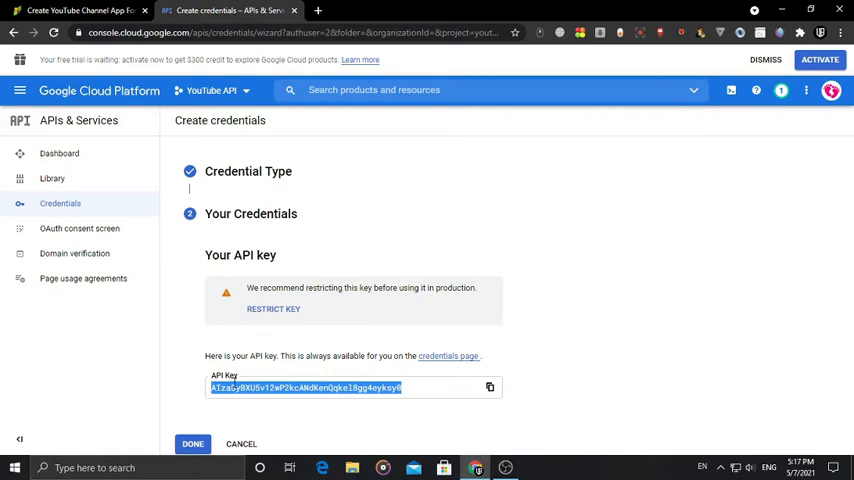
click(489, 388)
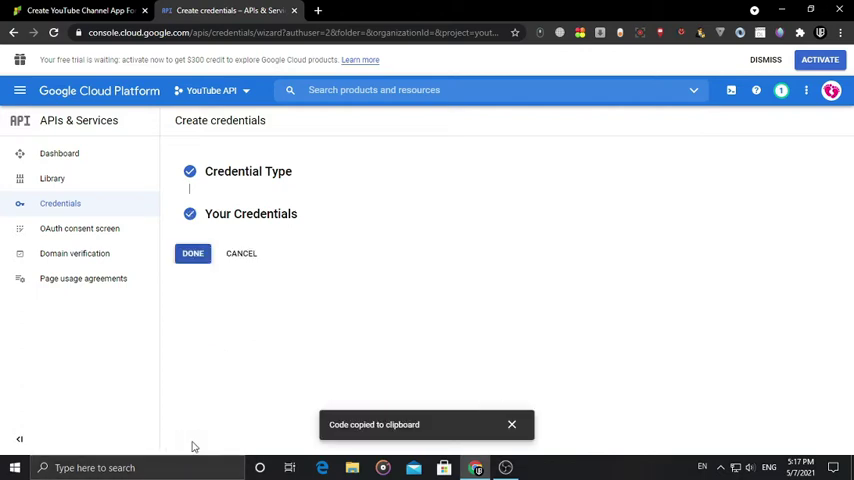
click(192, 253)
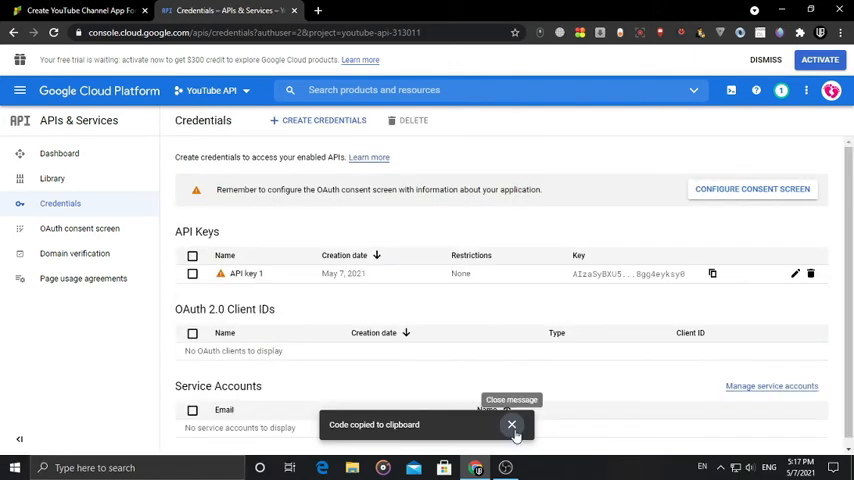
click(511, 425)
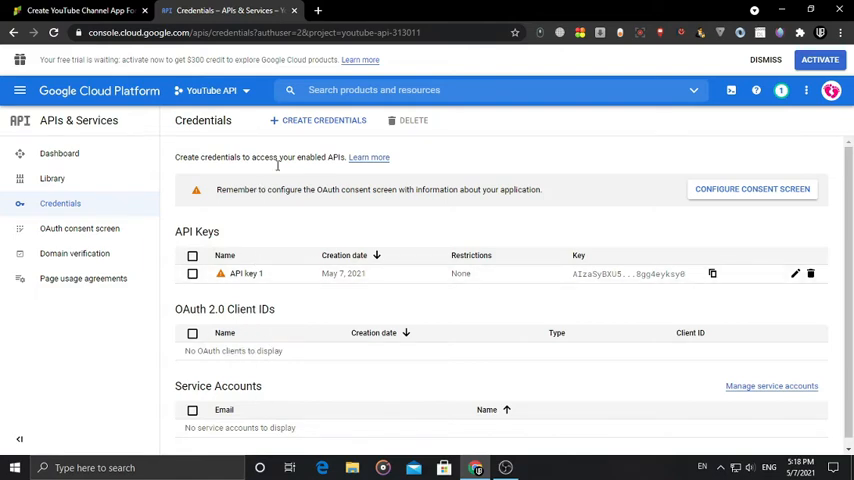
click(80, 13)
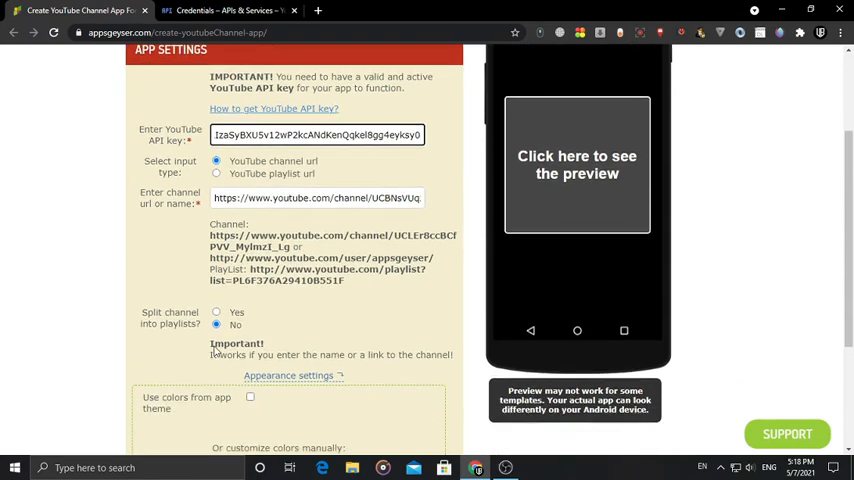
- Scroll the App Settings form to confirm the preview lists the channel's videos
scroll(down, 3)
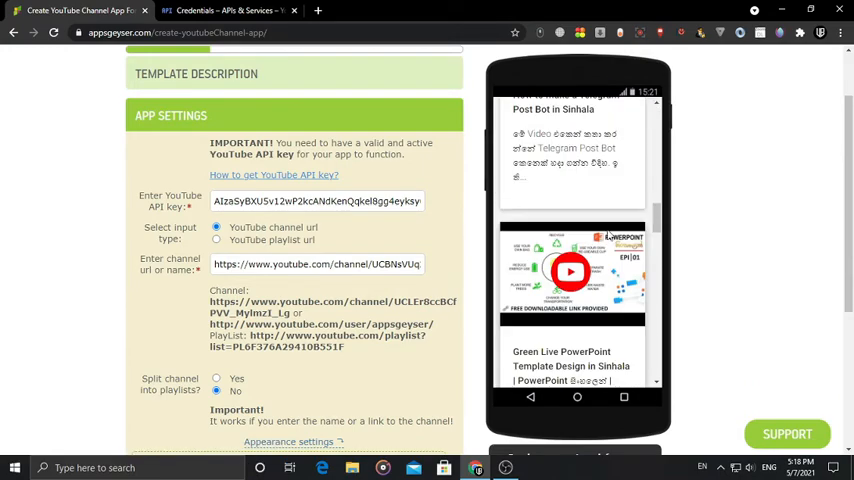
scroll(down, 3)
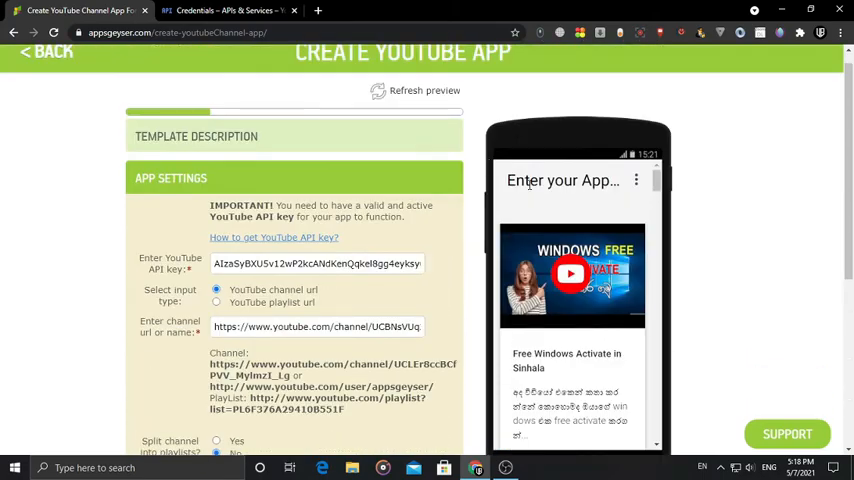
scroll(down, 3)
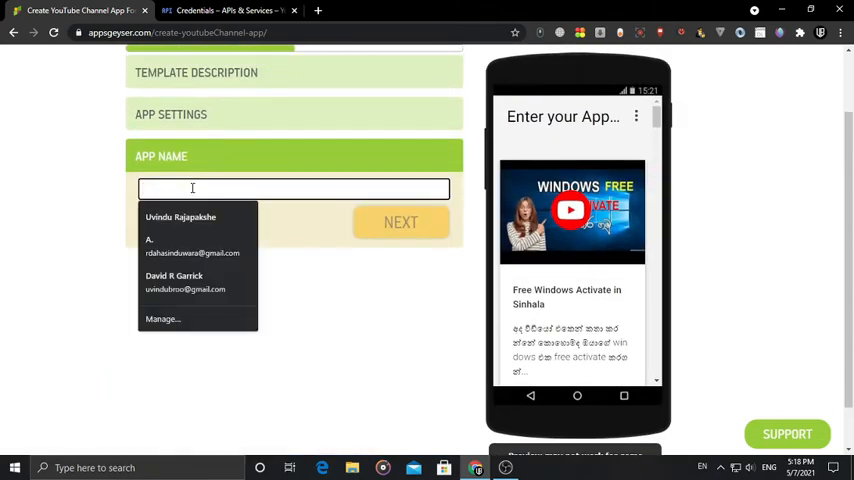
- Enter 'YouTube App' as the app name, refresh the preview, and continue
text(Uvi)
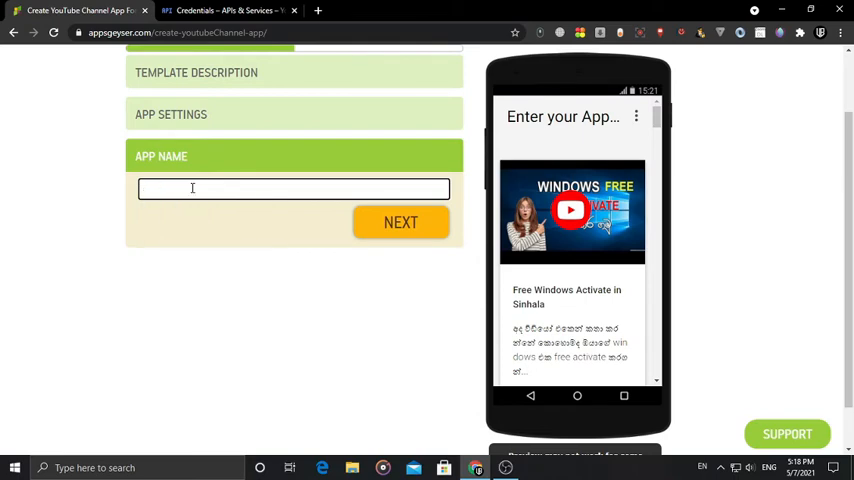
text(Yoy=)
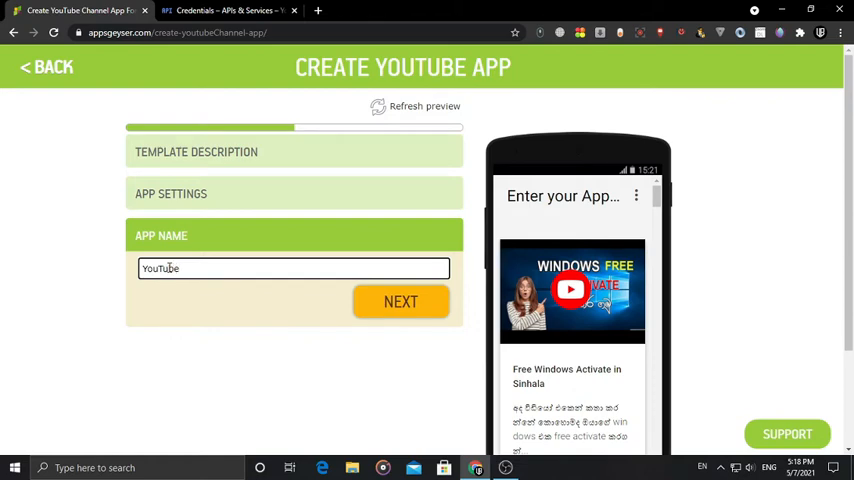
mouse_move(210, 268)
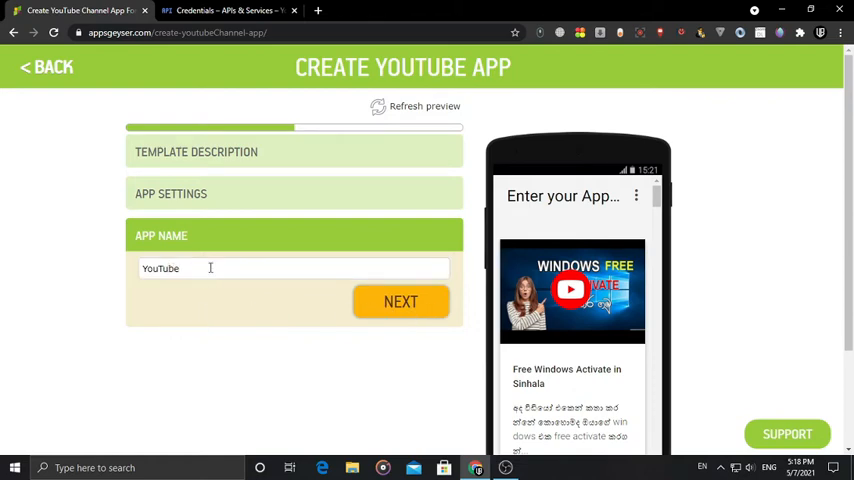
text(App)
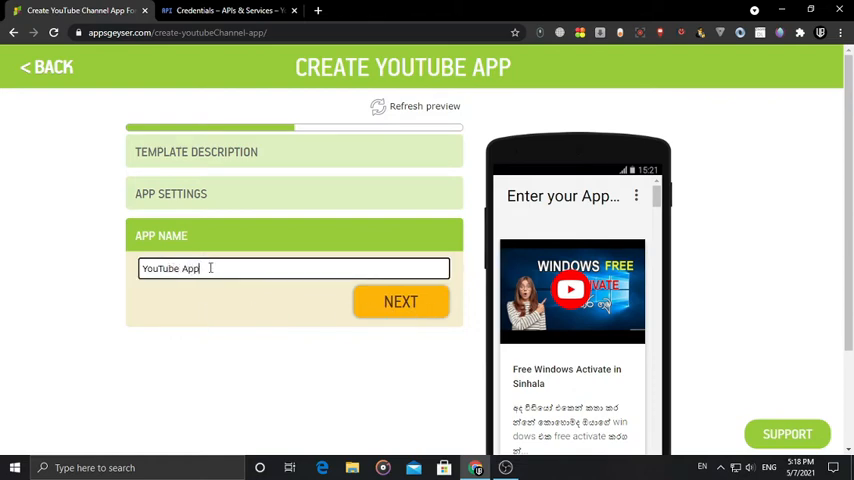
click(401, 302)
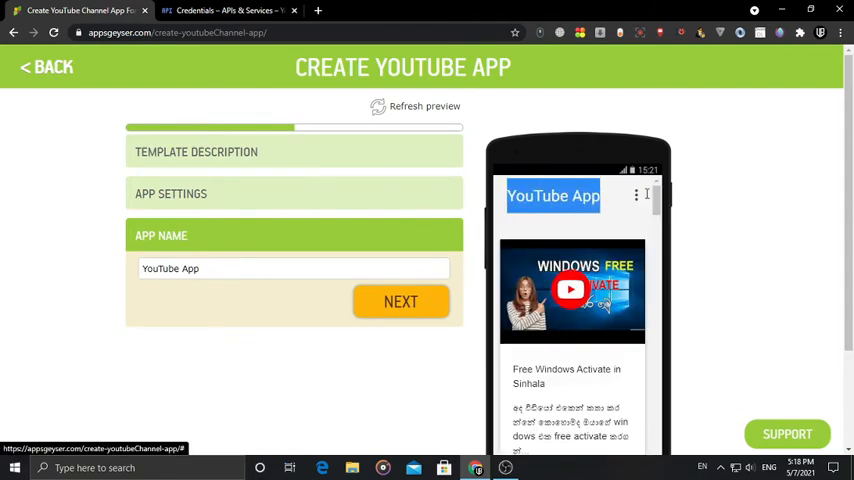
scroll(down, 3)
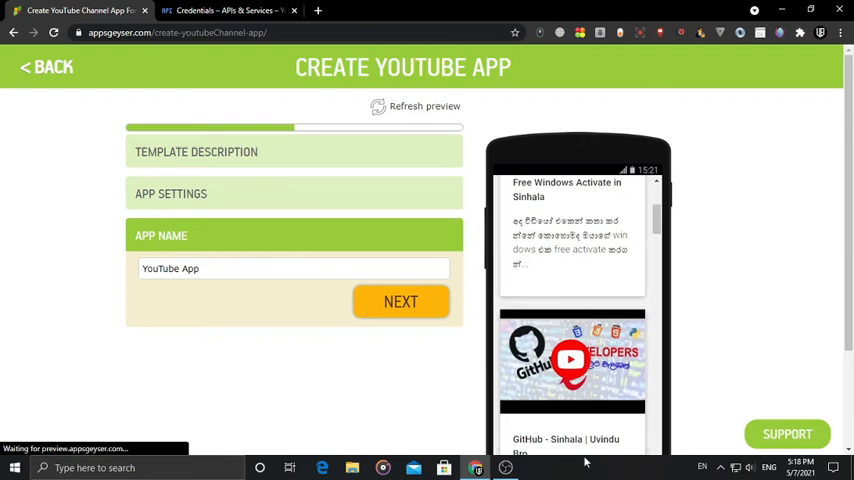
click(400, 301)
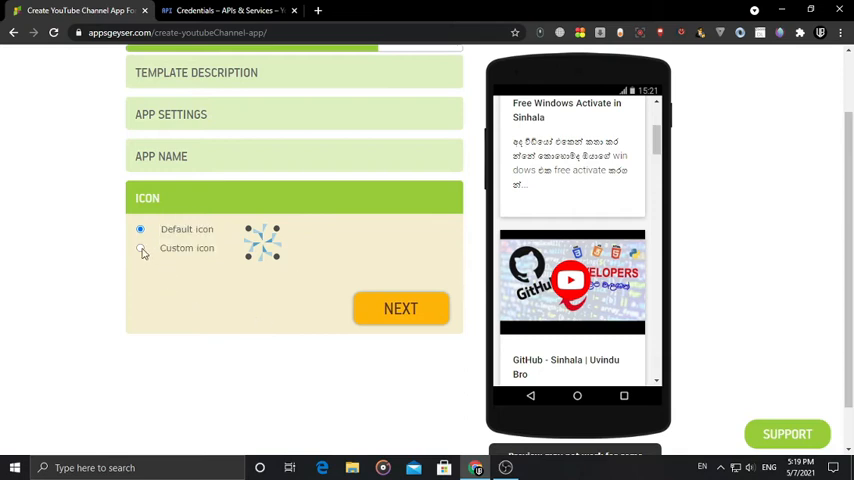
- Keep the default icon and create the YouTube App
click(140, 248)
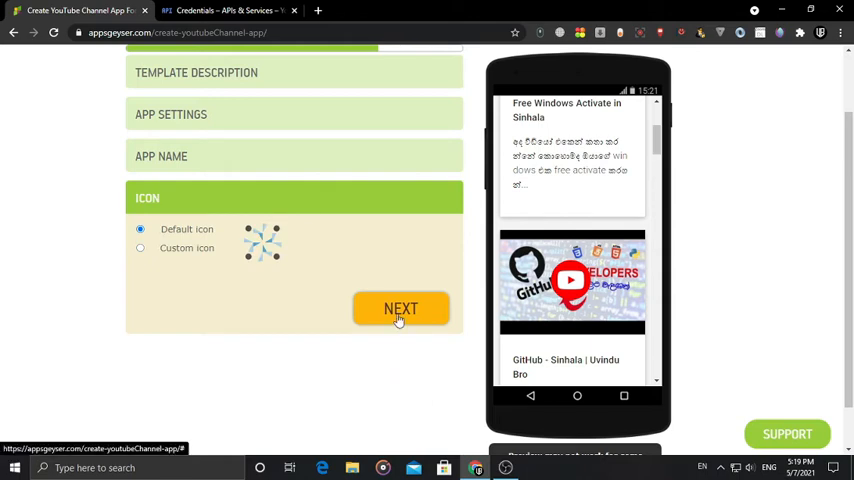
click(400, 308)
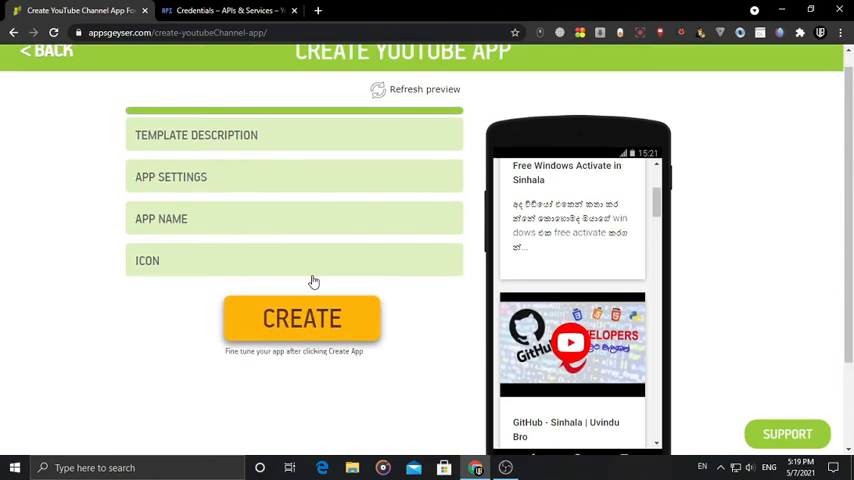
click(302, 318)
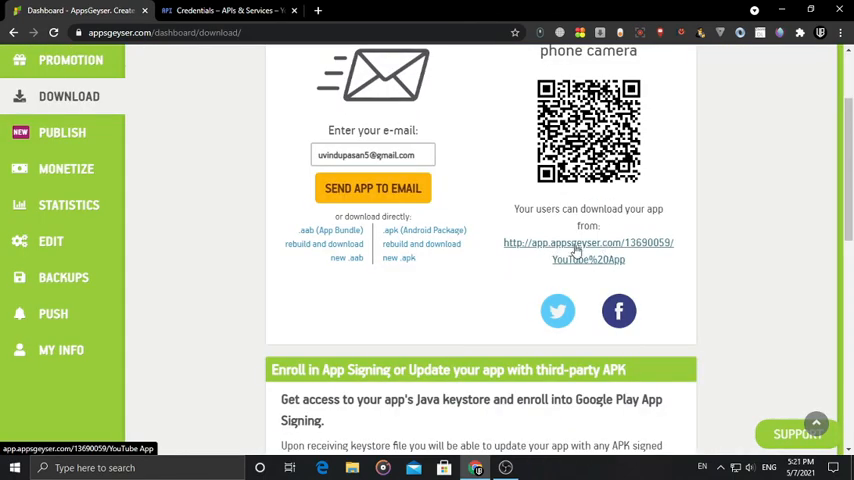
- Open the app's public page and download the YouTube App installer
click(573, 251)
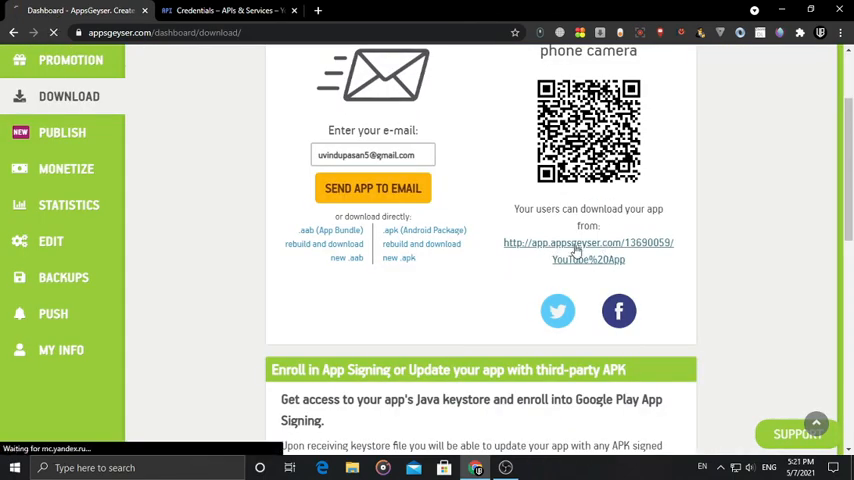
click(588, 250)
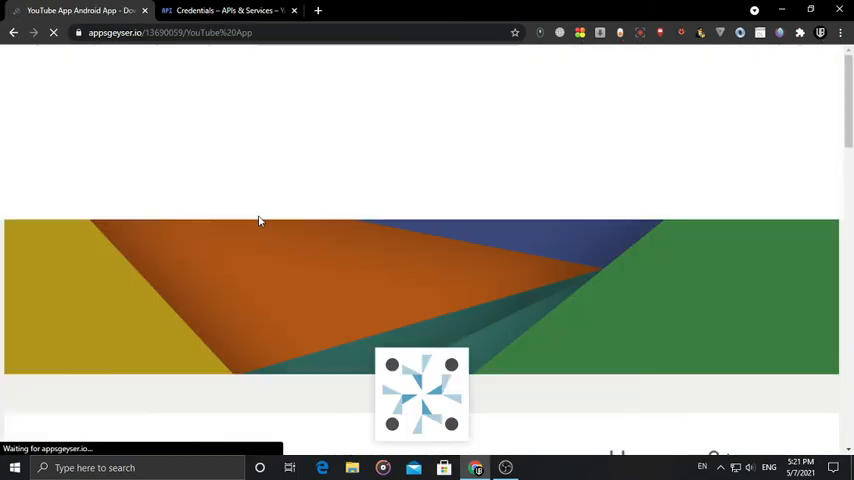
scroll(down, 3)
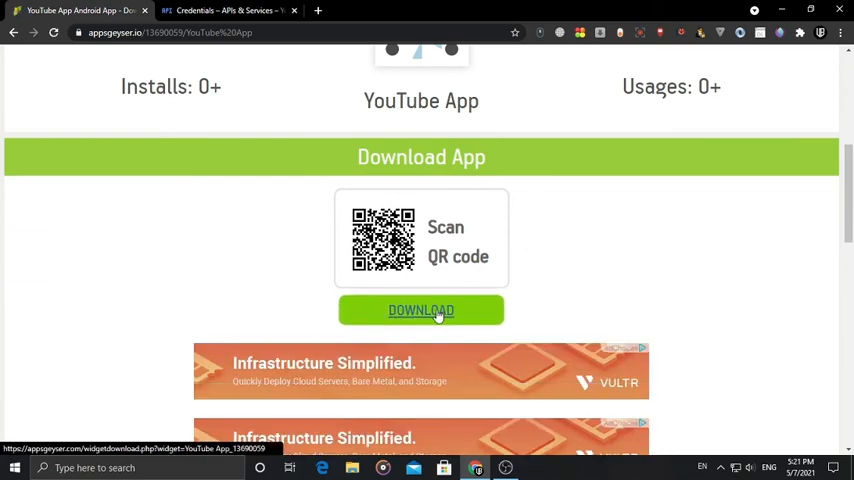
click(421, 310)
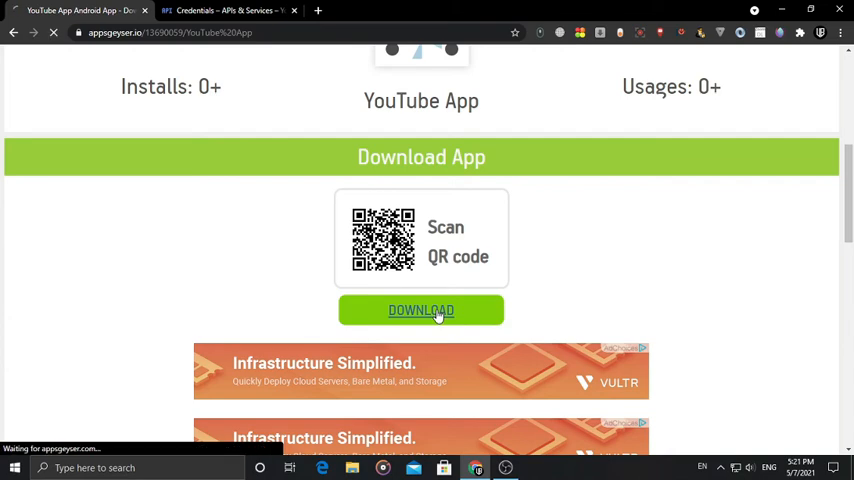
click(421, 310)
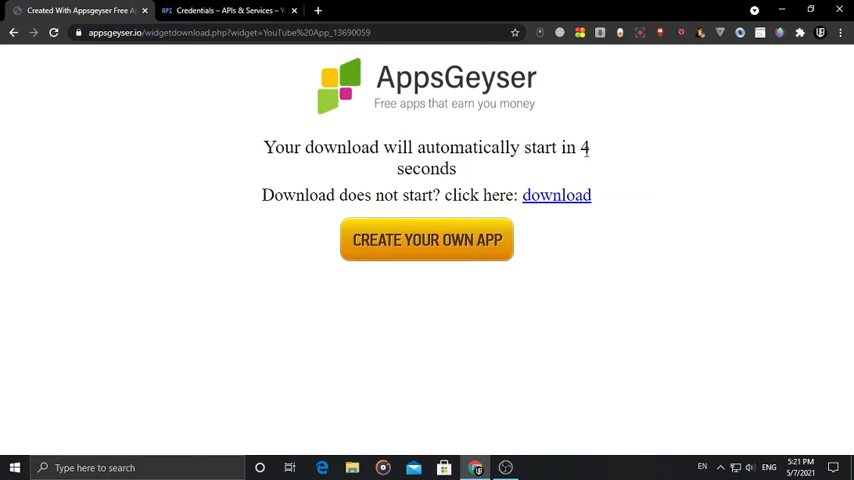
click(556, 195)
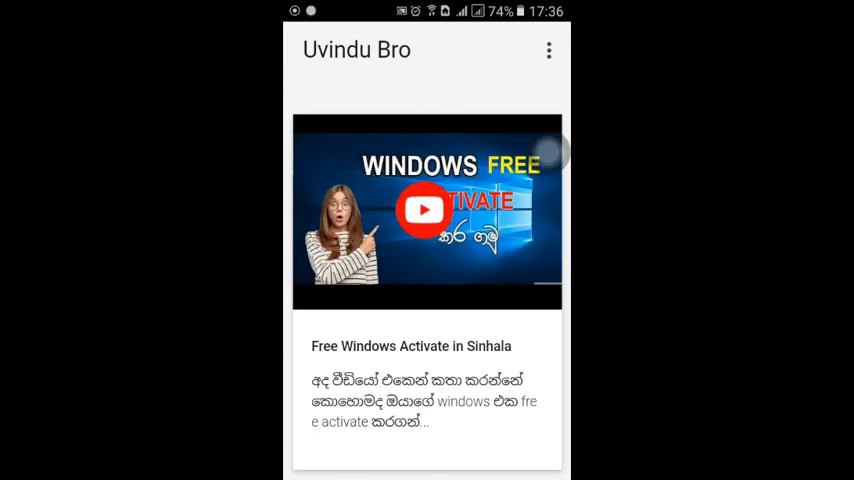
- Browse the video list and open the 'Free Windows Activate in Sinhala' video details
scroll(down, 3)
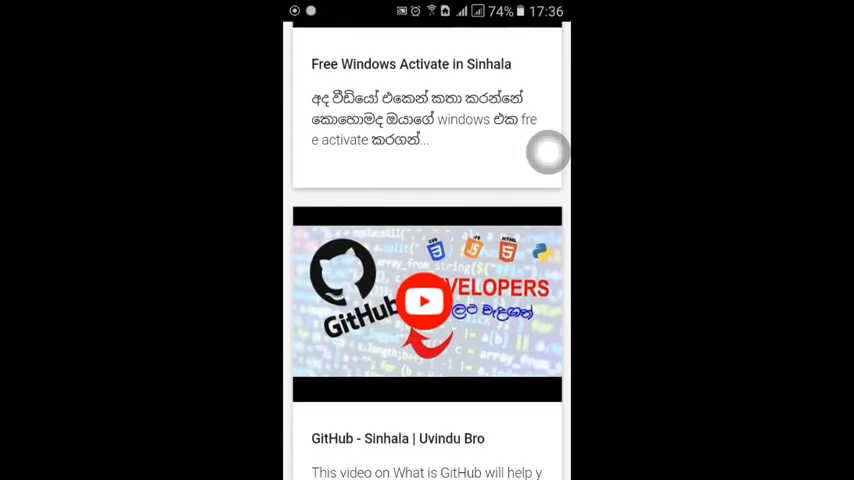
scroll(down, 3)
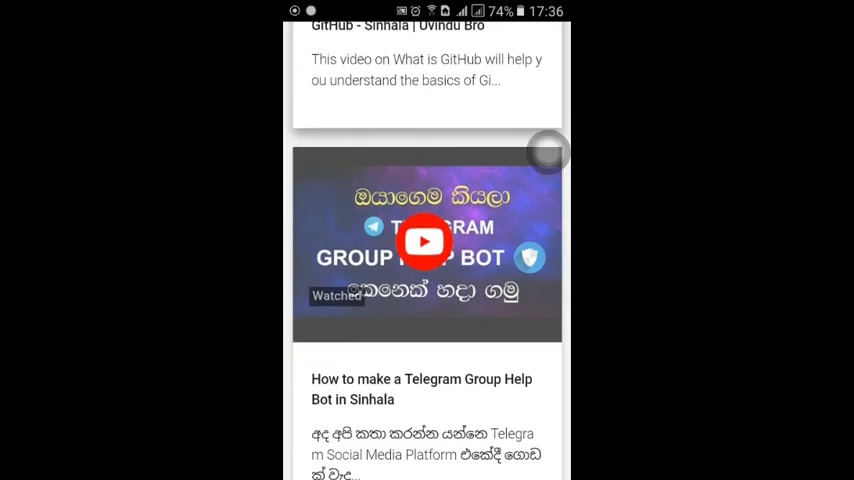
scroll(down, 3)
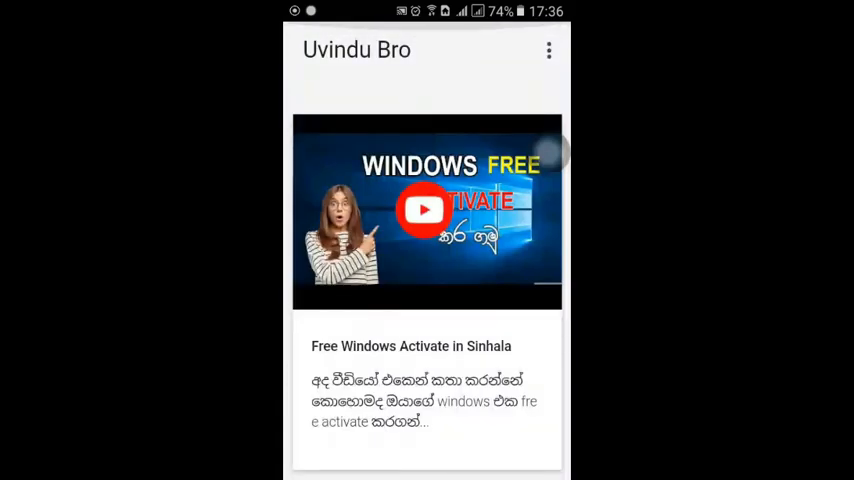
click(425, 210)
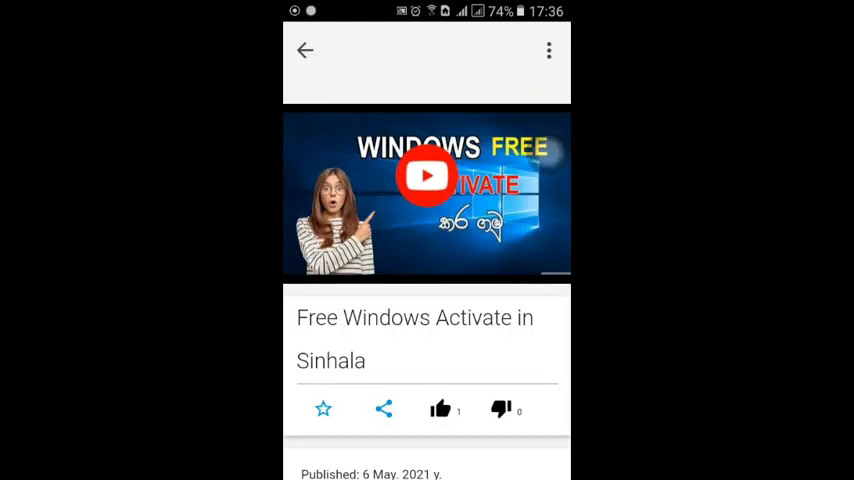
scroll(down, 3)
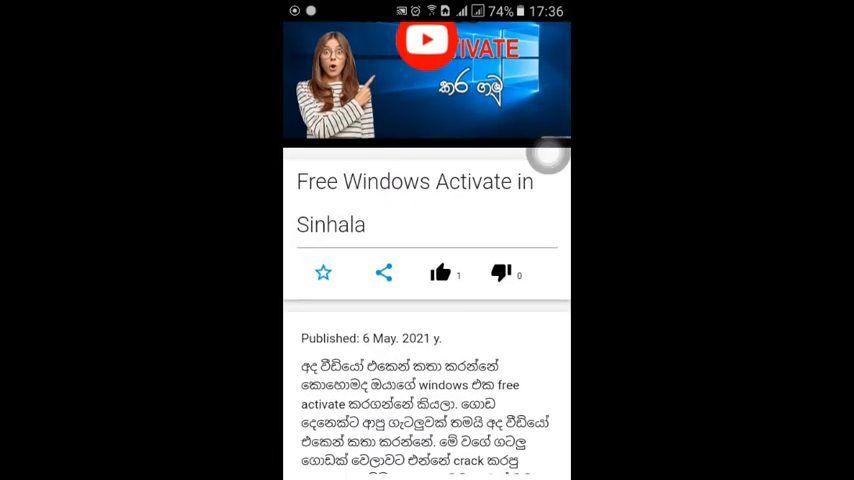